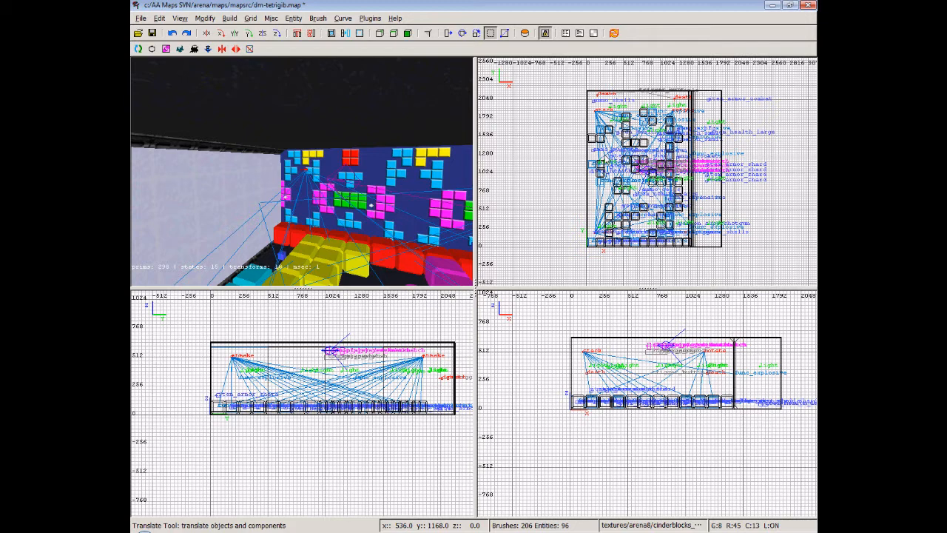
pyautogui.moveTo(606, 160)
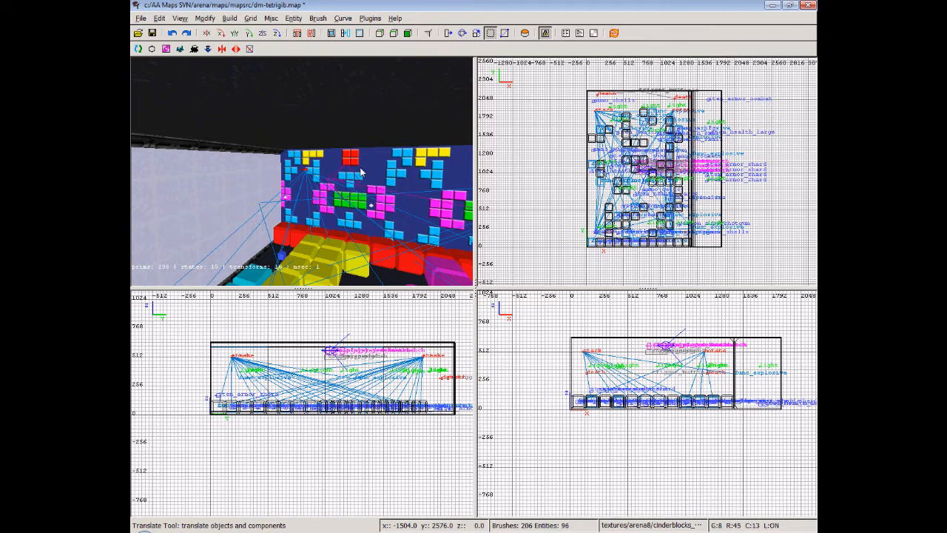
pyautogui.moveTo(360, 190)
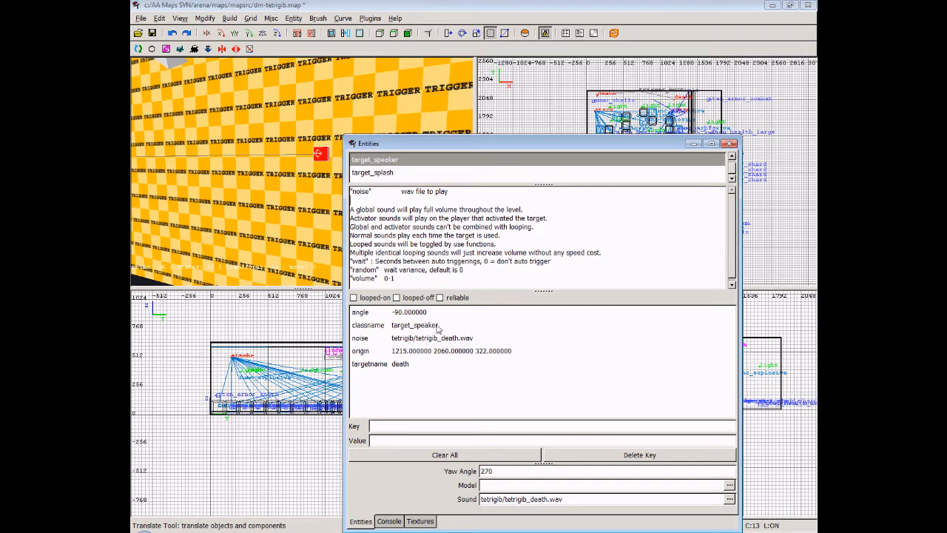
pyautogui.moveTo(416, 359)
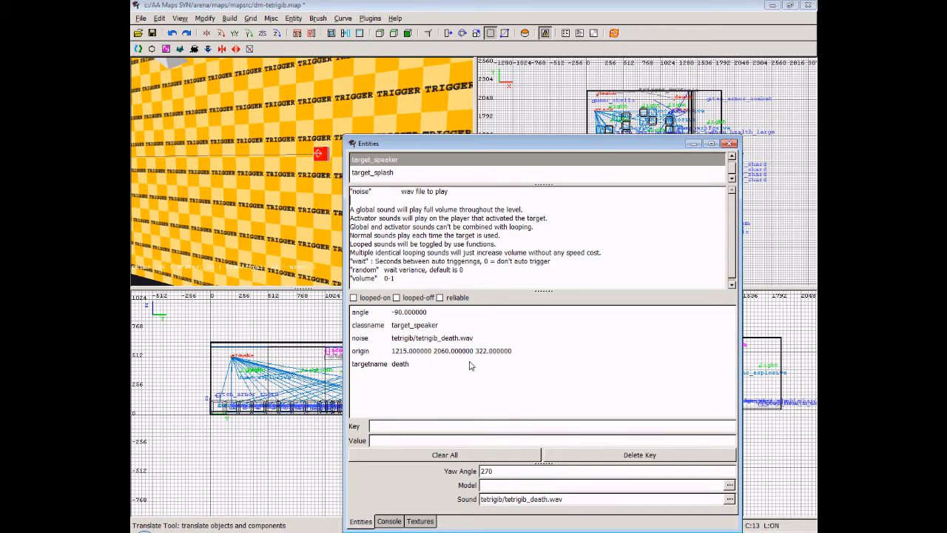
pyautogui.moveTo(371, 369)
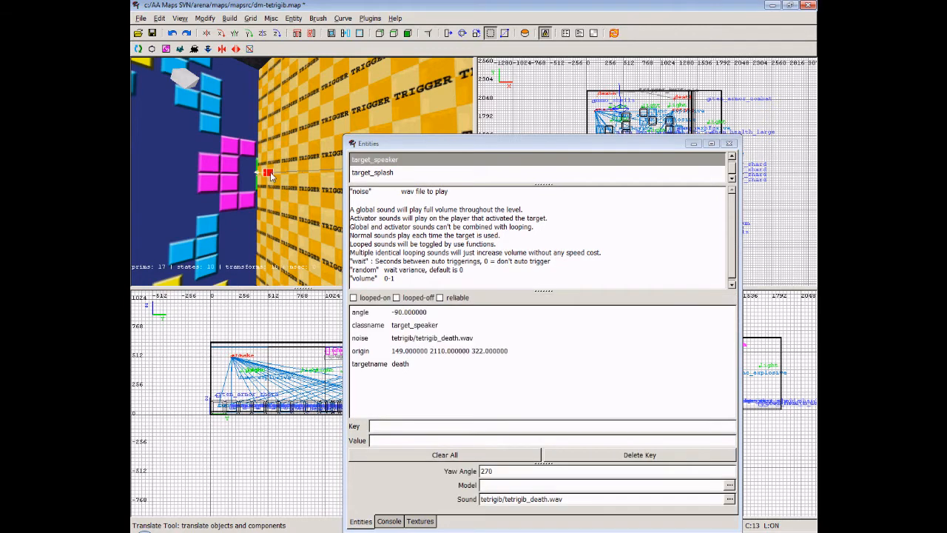
pyautogui.moveTo(404, 370)
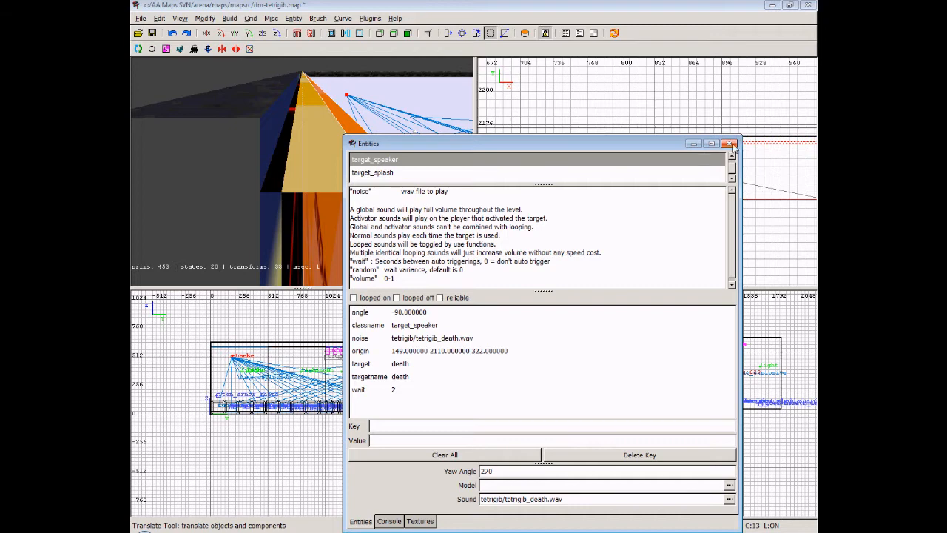
# Step: Deselect the speaker and select the orange trigger brush to view target 'death', wait 2
pyautogui.click(729, 144)
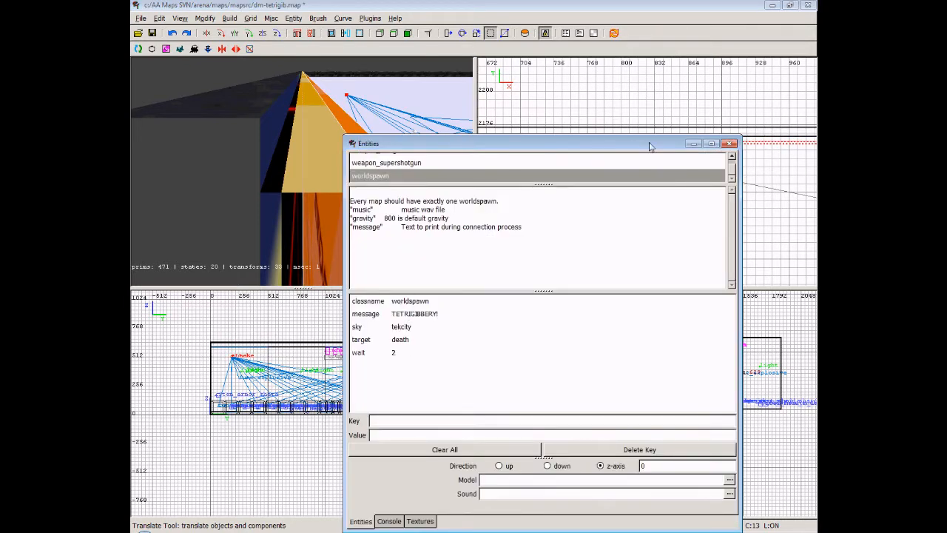
pyautogui.click(729, 143)
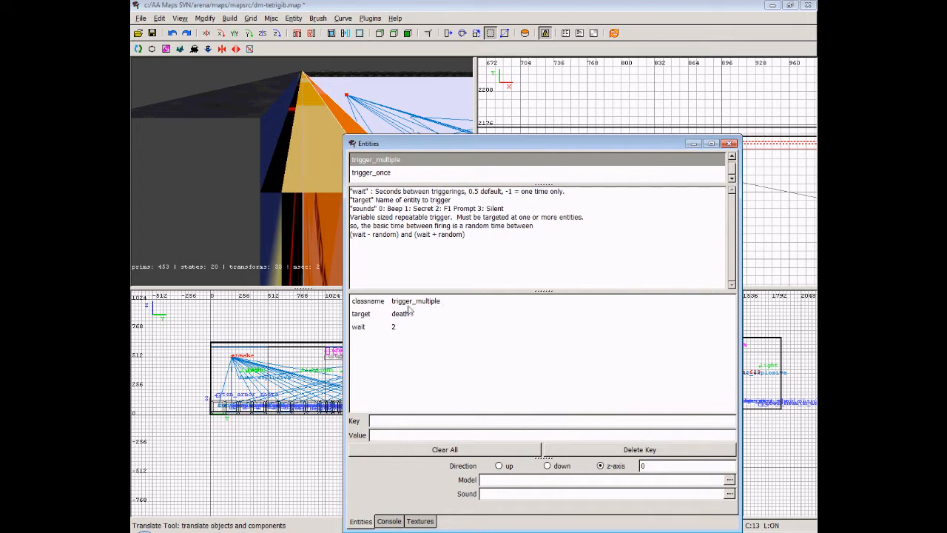
pyautogui.moveTo(362, 331)
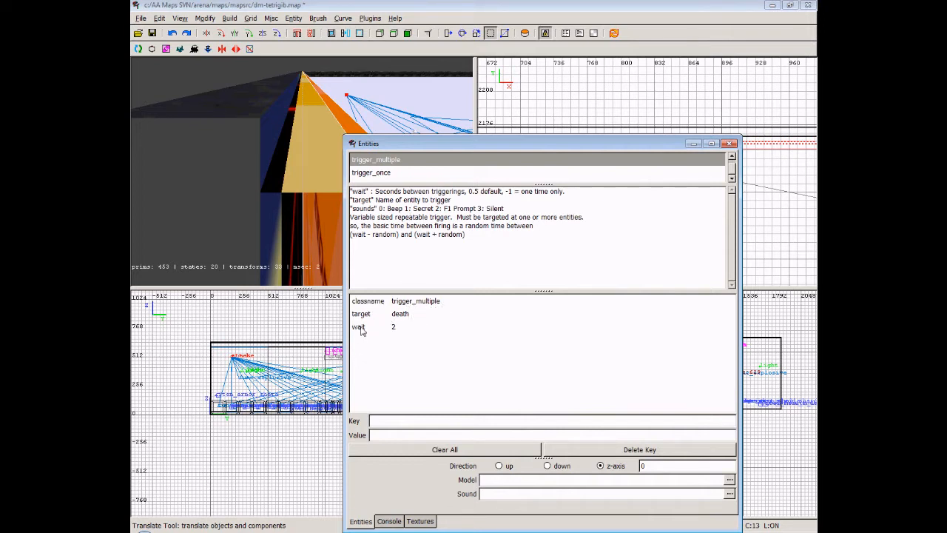
pyautogui.moveTo(358, 334)
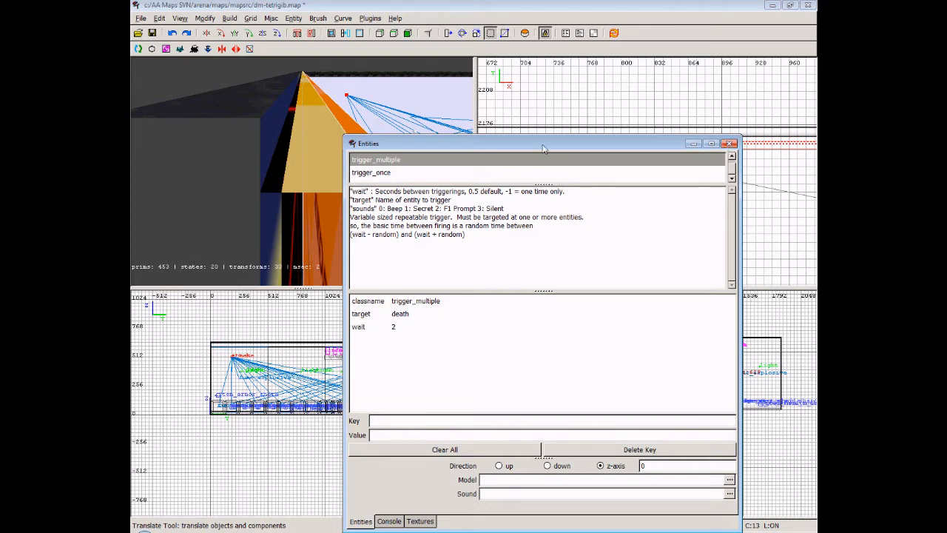
pyautogui.moveTo(311, 129)
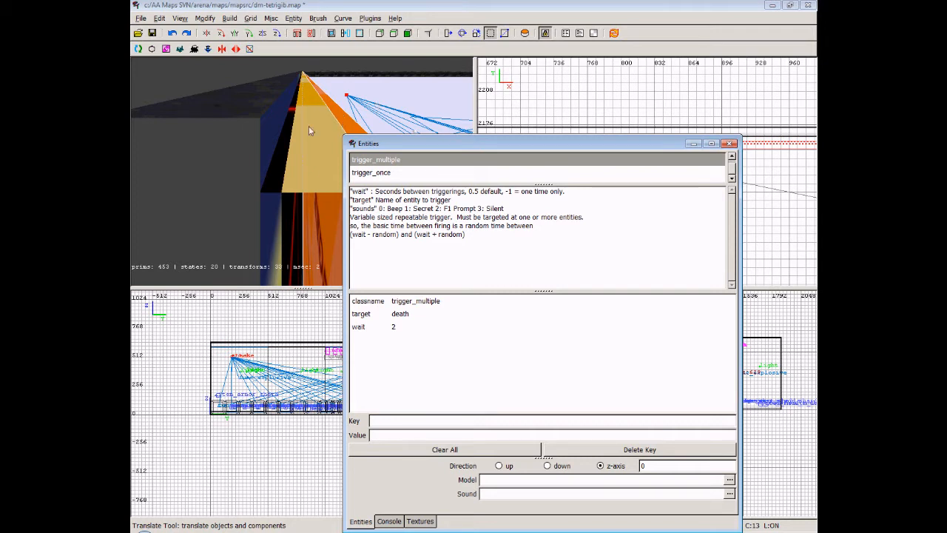
pyautogui.moveTo(324, 119)
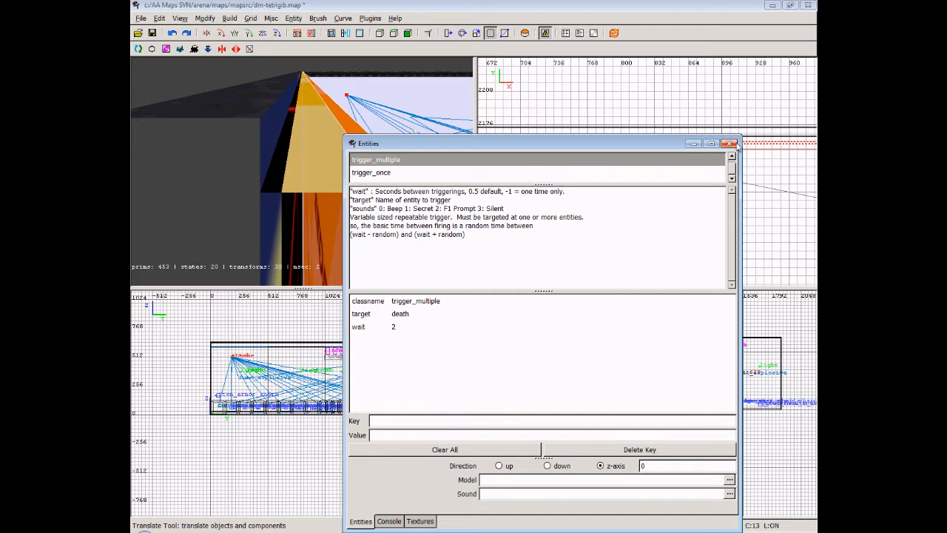
pyautogui.moveTo(730, 144)
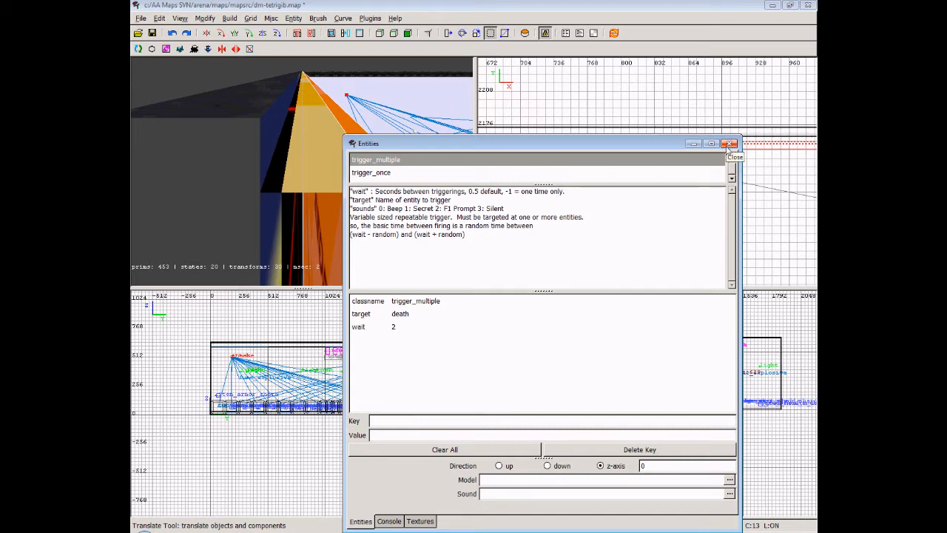
pyautogui.moveTo(729, 144)
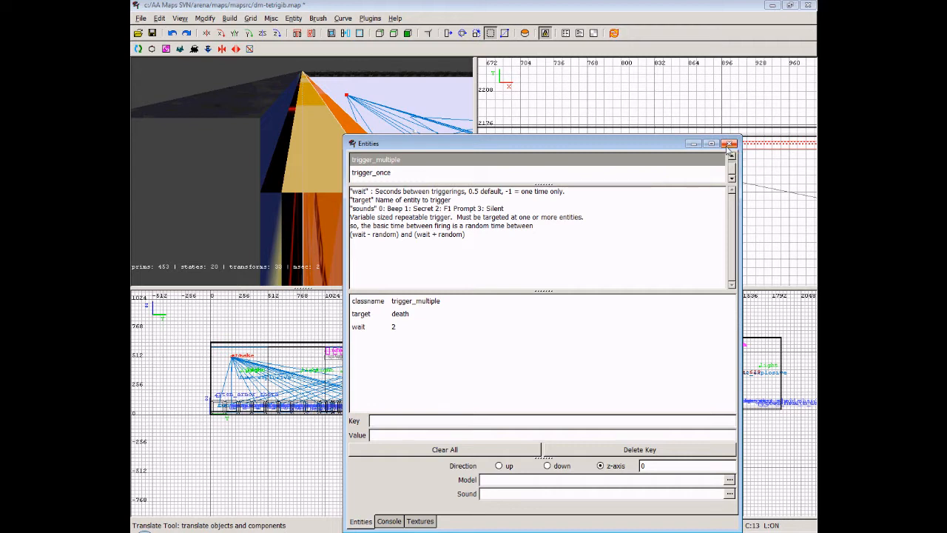
pyautogui.moveTo(320, 137)
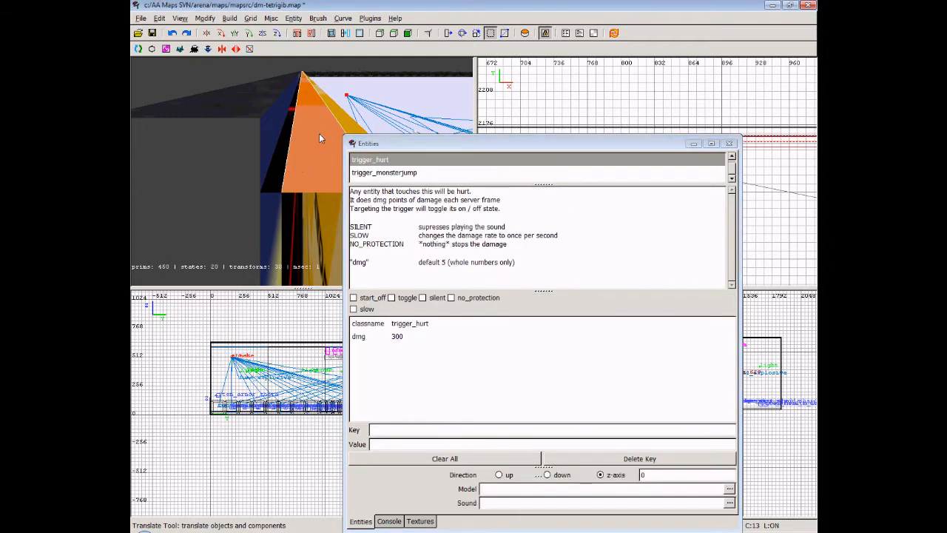
pyautogui.moveTo(289, 136)
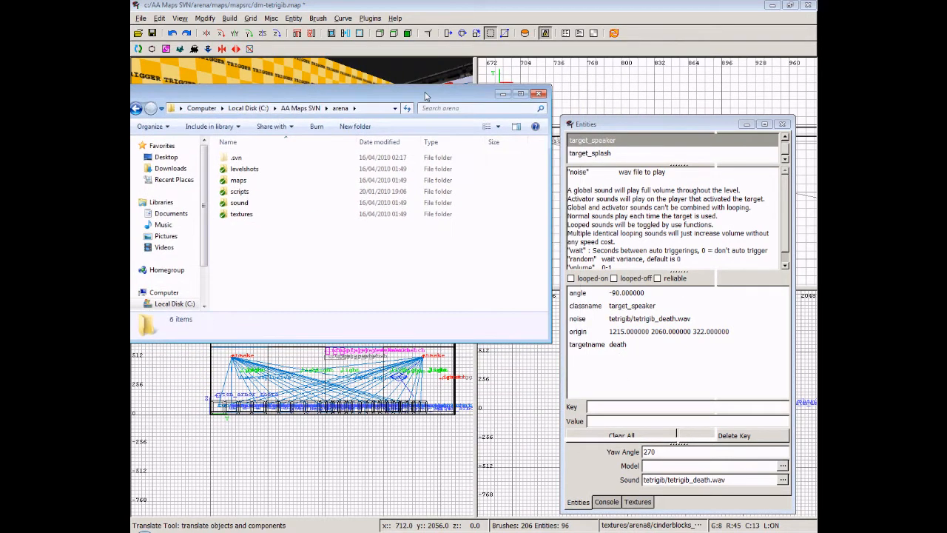
pyautogui.moveTo(248, 203)
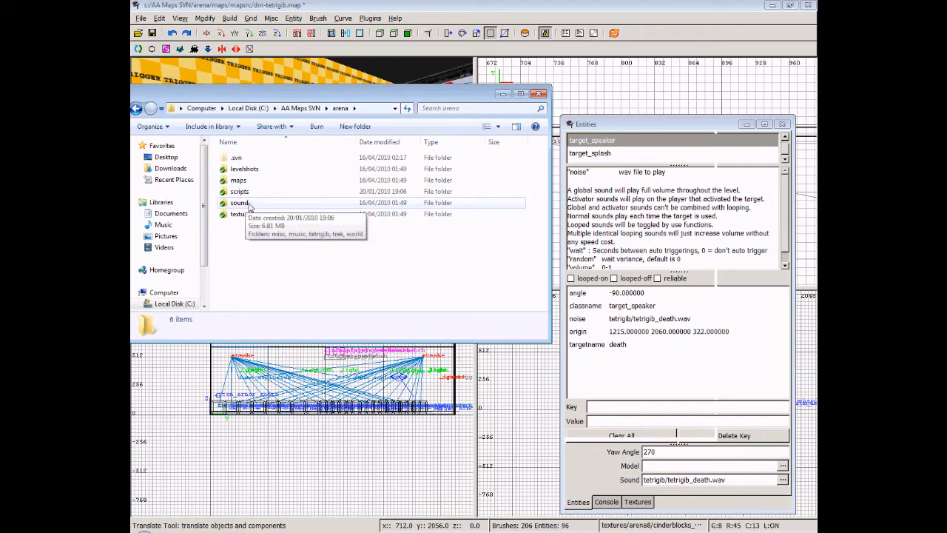
# Step: Browse the arena sound folder and its tetrigib and other sound subfolders
pyautogui.doubleClick(239, 202)
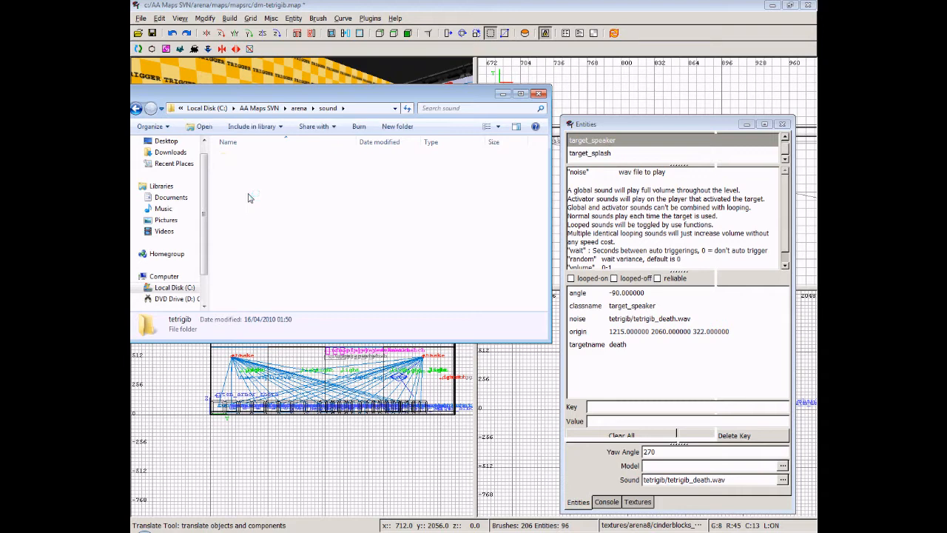
pyautogui.doubleClick(180, 323)
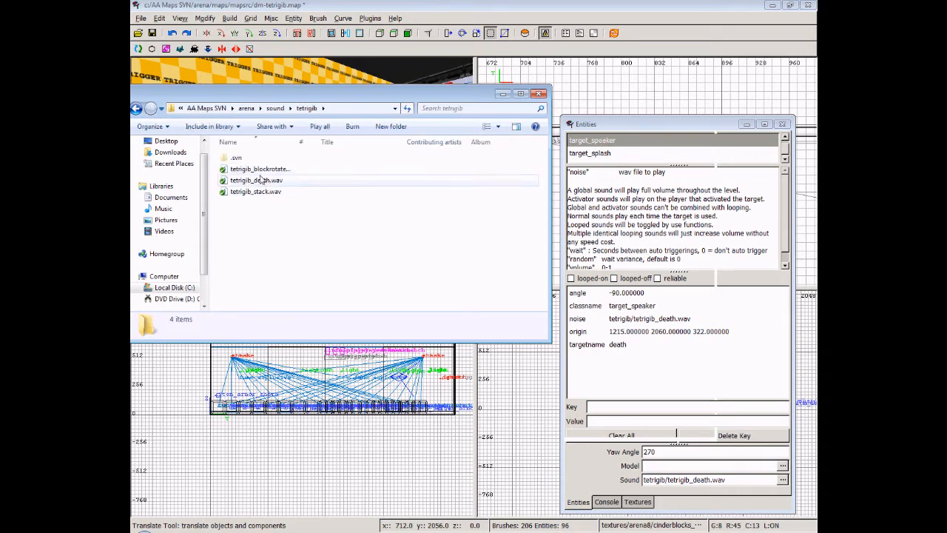
pyautogui.moveTo(259, 180)
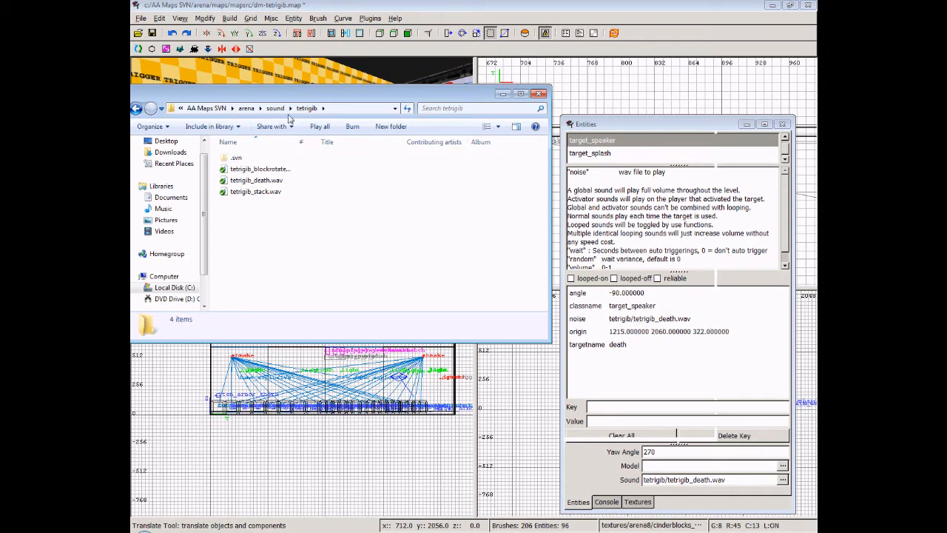
pyautogui.click(306, 108)
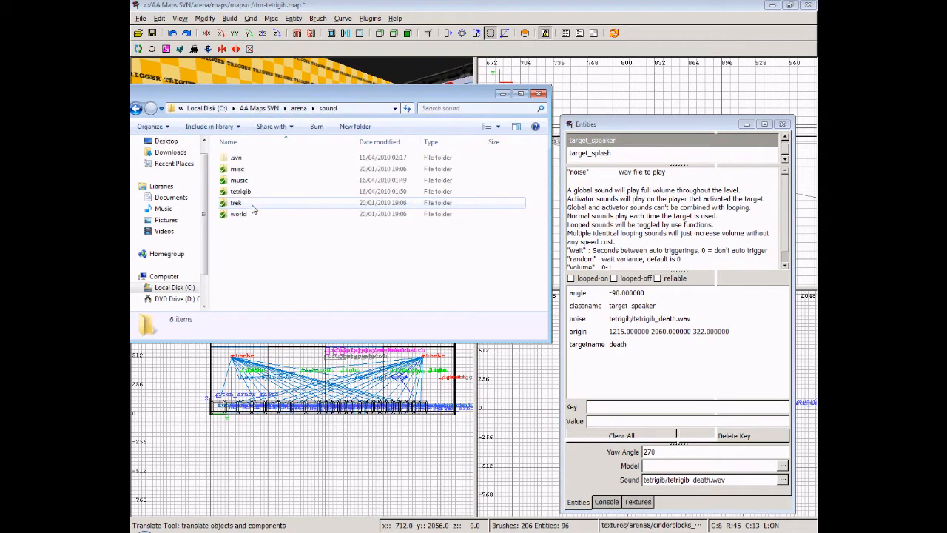
pyautogui.moveTo(241, 191)
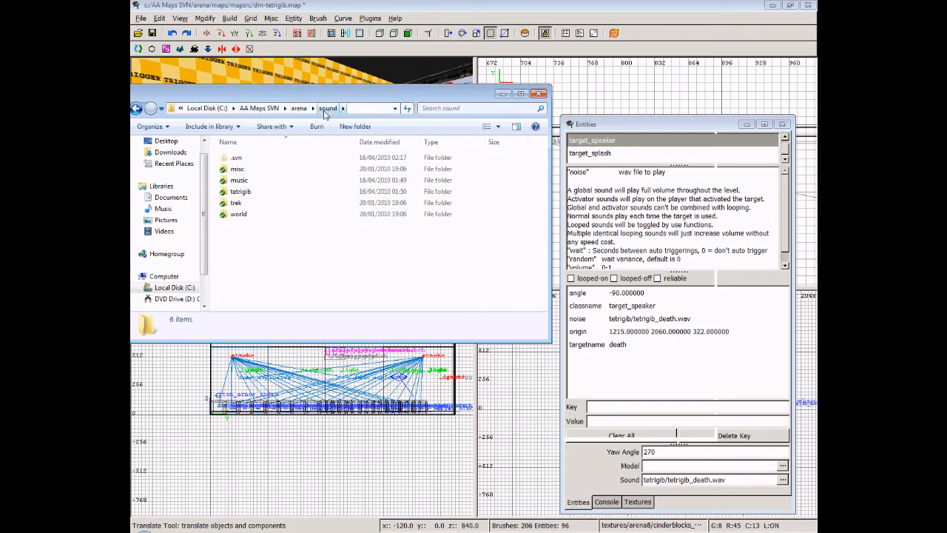
pyautogui.doubleClick(240, 191)
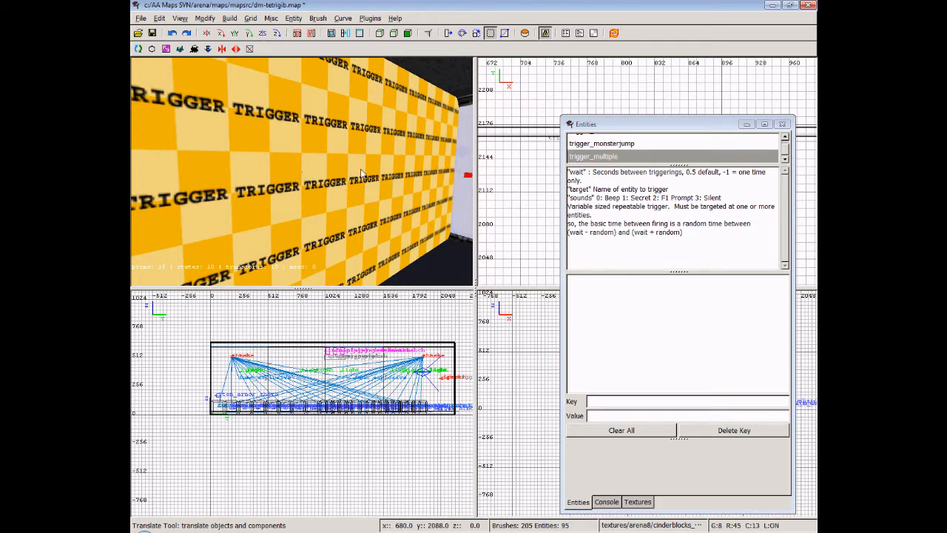
pyautogui.moveTo(290, 178)
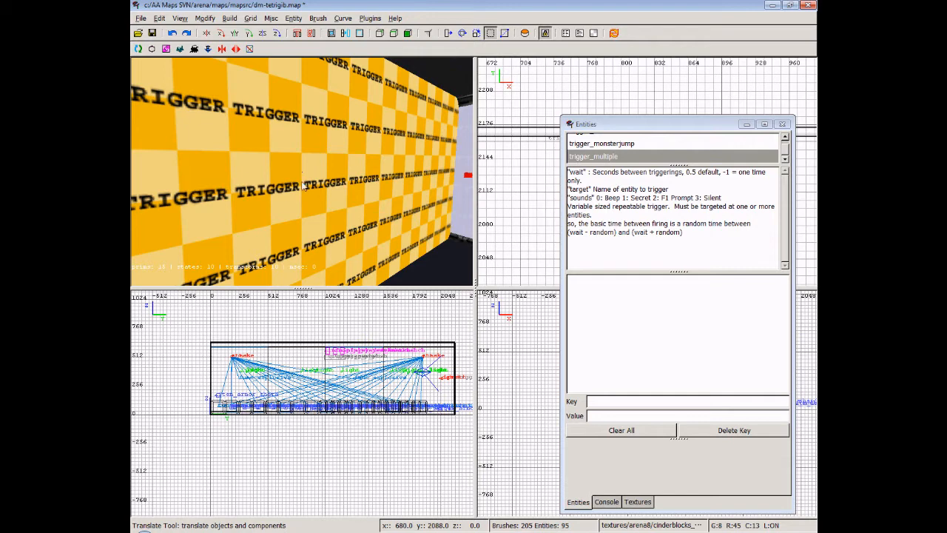
pyautogui.moveTo(281, 203)
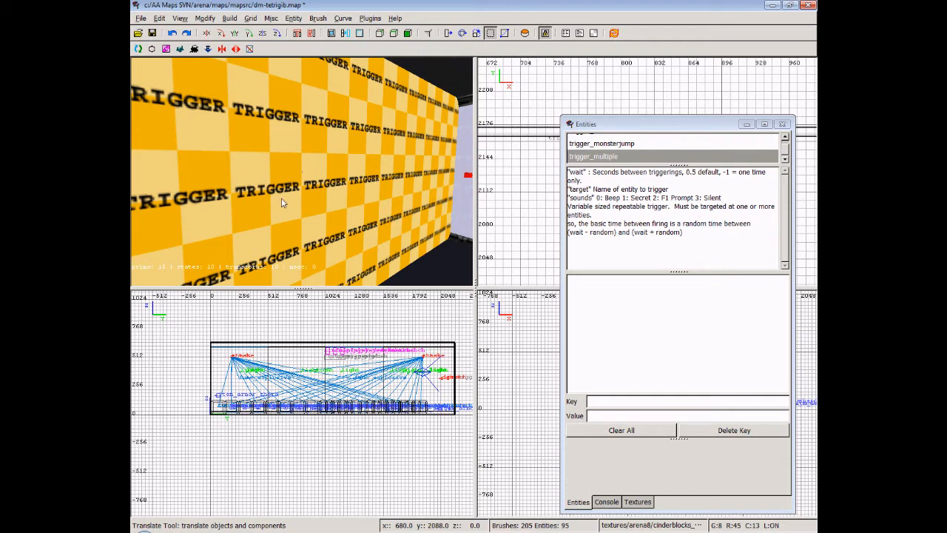
# Step: Select the orange death trigger wall to show its trigger_hurt dmg 300
pyautogui.click(593, 141)
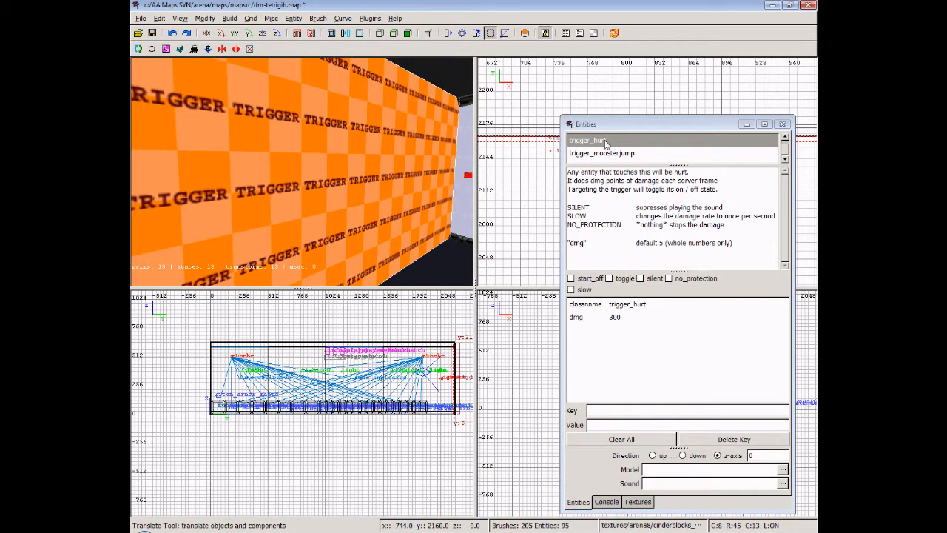
pyautogui.moveTo(711, 160)
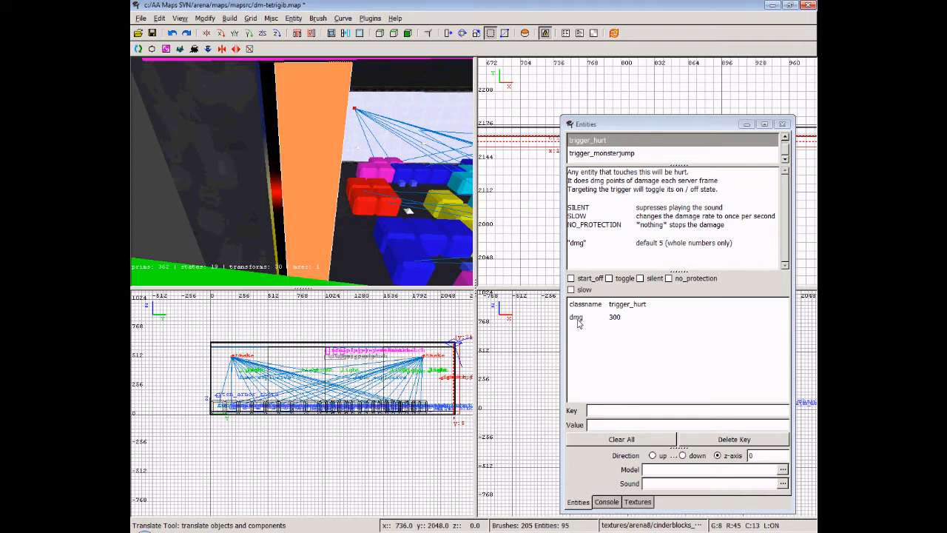
pyautogui.moveTo(665, 353)
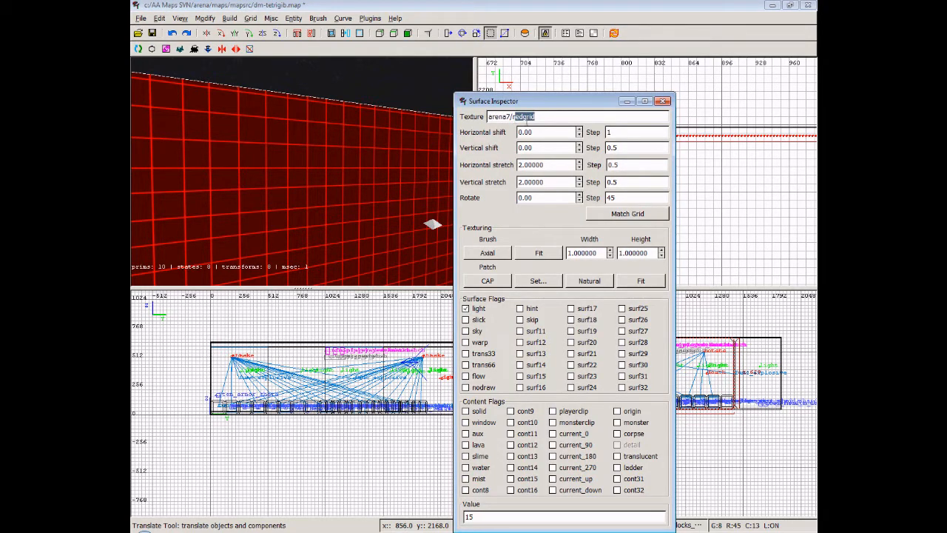
# Step: Check the red grid face's light flag with value 15, then compare the TRIGGER face
pyautogui.click(664, 101)
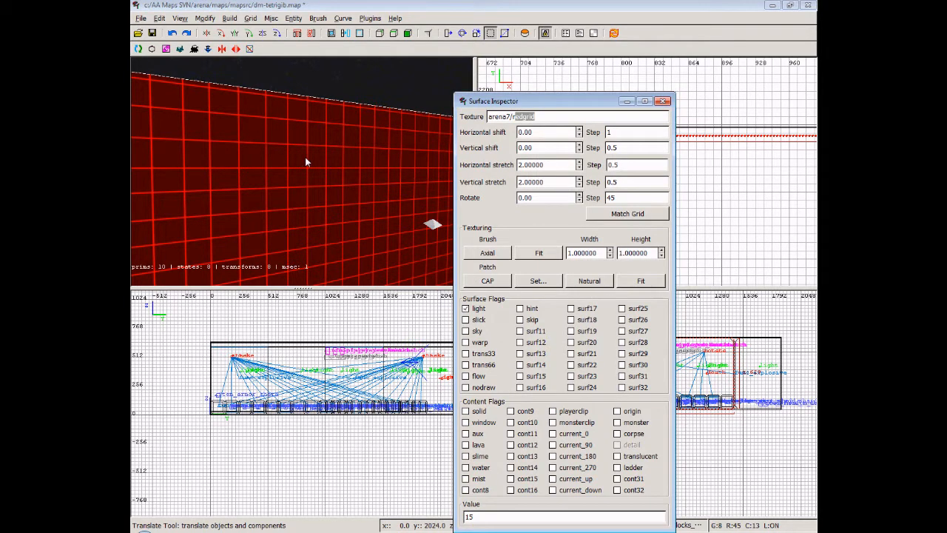
pyautogui.moveTo(321, 123)
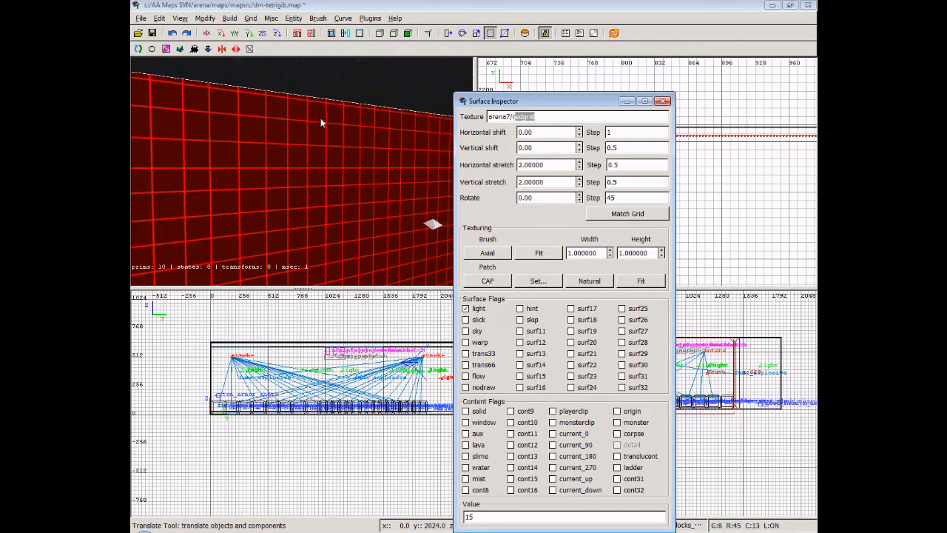
pyautogui.moveTo(287, 202)
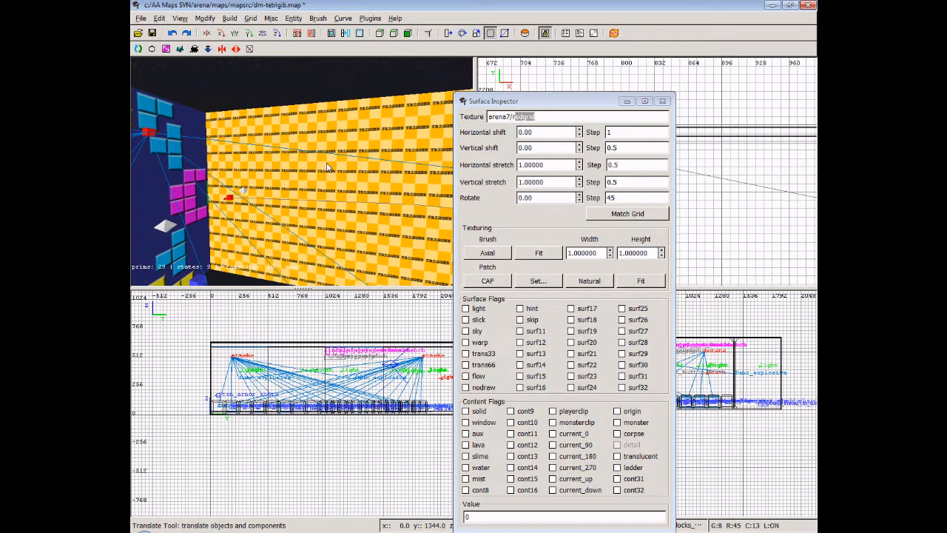
pyautogui.click(662, 101)
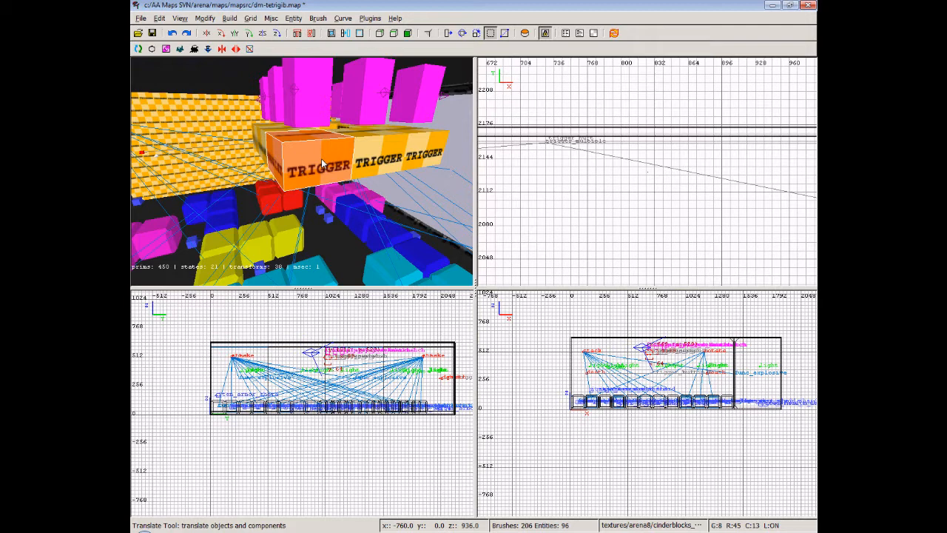
pyautogui.moveTo(362, 168)
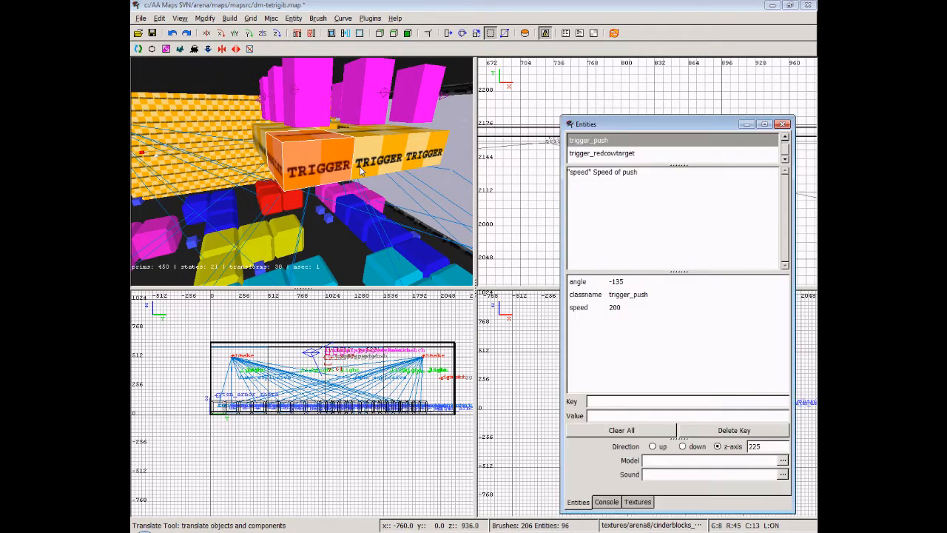
pyautogui.moveTo(609, 298)
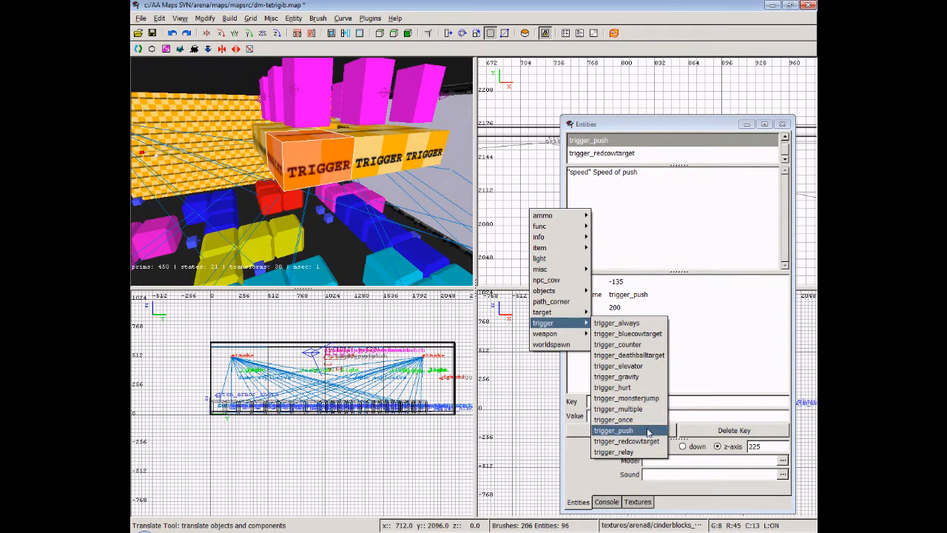
# Step: Dismiss the entity type list and show the trigger_push angle -135, speed 200
pyautogui.click(613, 430)
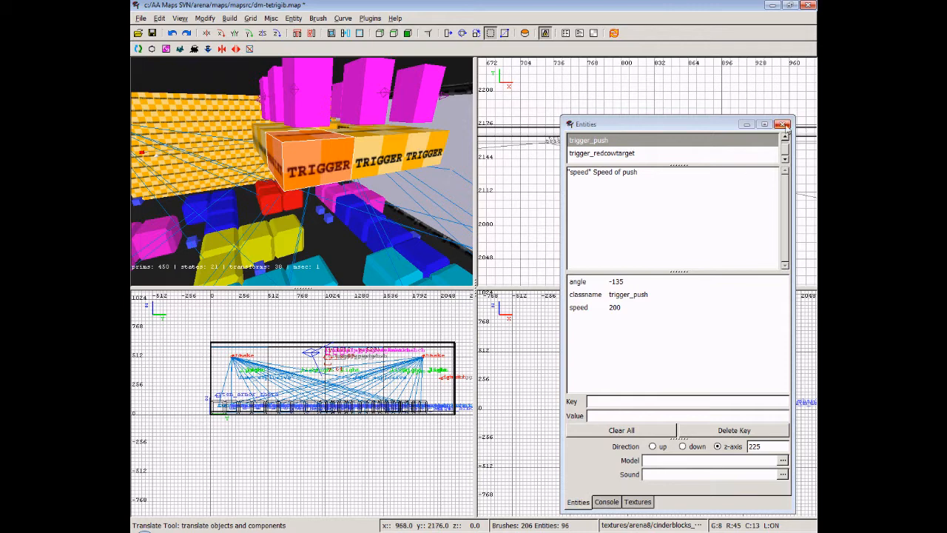
pyautogui.click(783, 124)
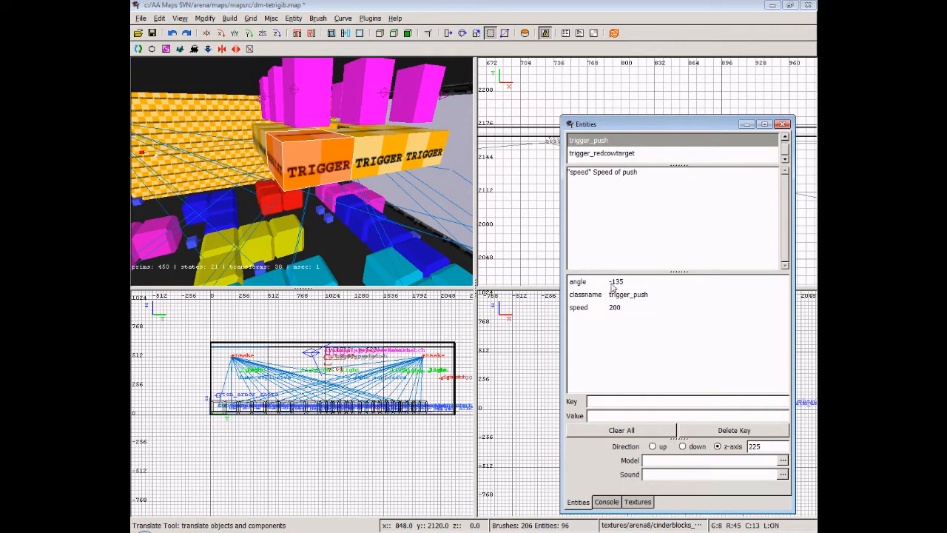
pyautogui.moveTo(620, 300)
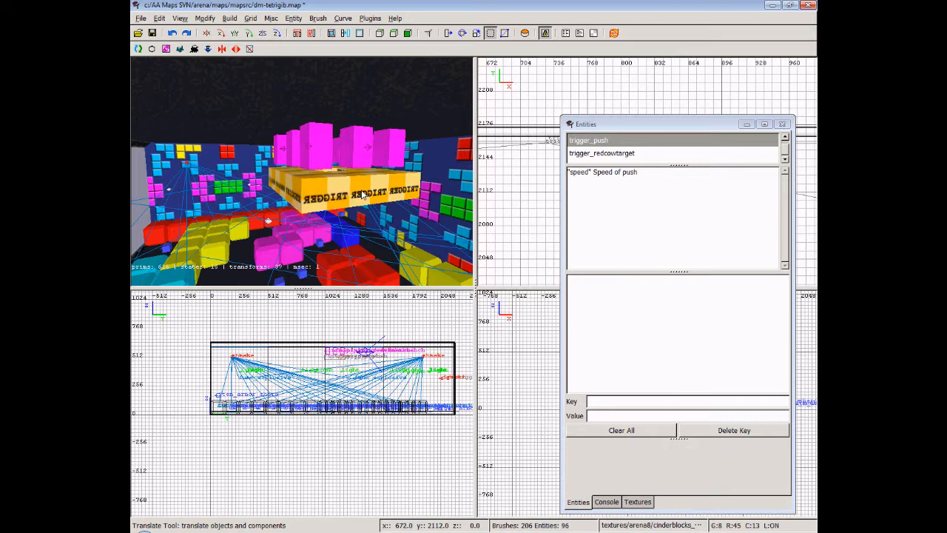
# Step: Select the mirrored TRIGGER block to show push angle 135 at speed 200
pyautogui.click(588, 139)
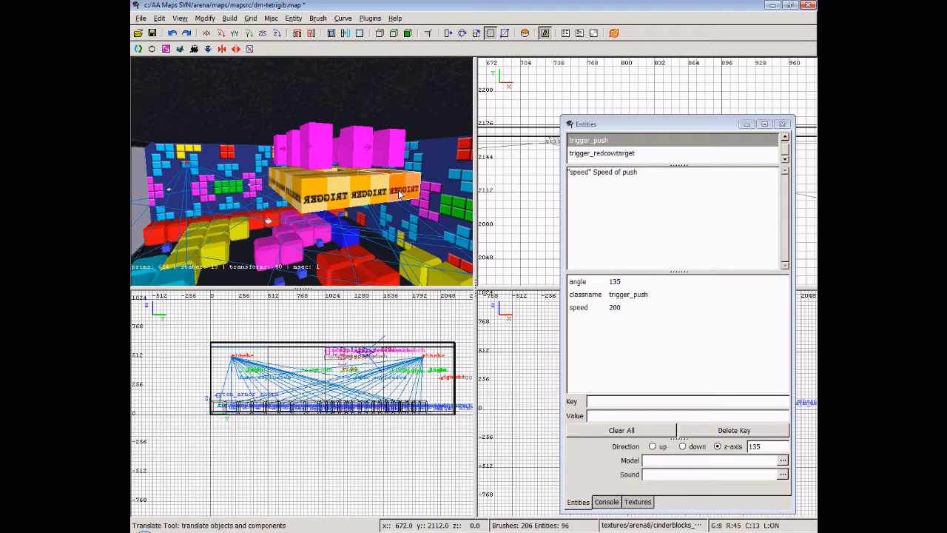
pyautogui.moveTo(377, 195)
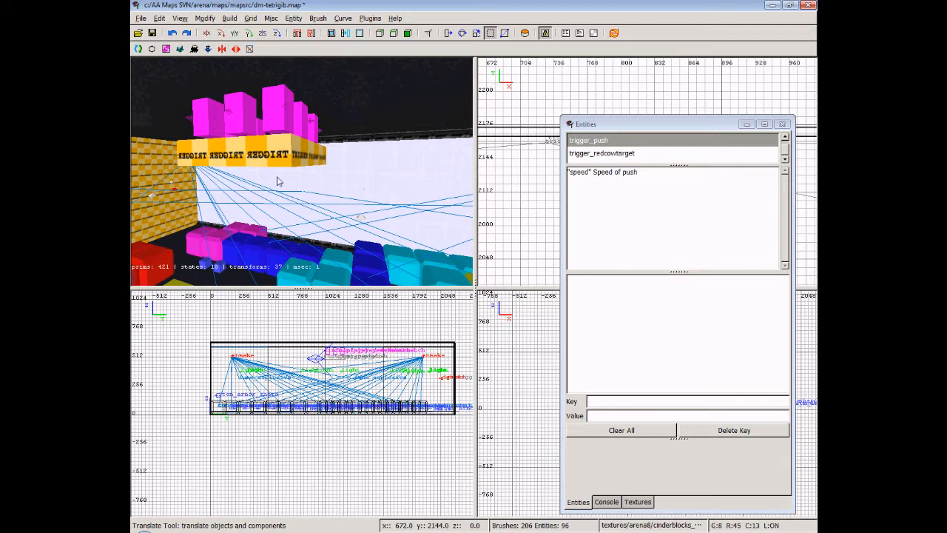
pyautogui.moveTo(284, 154)
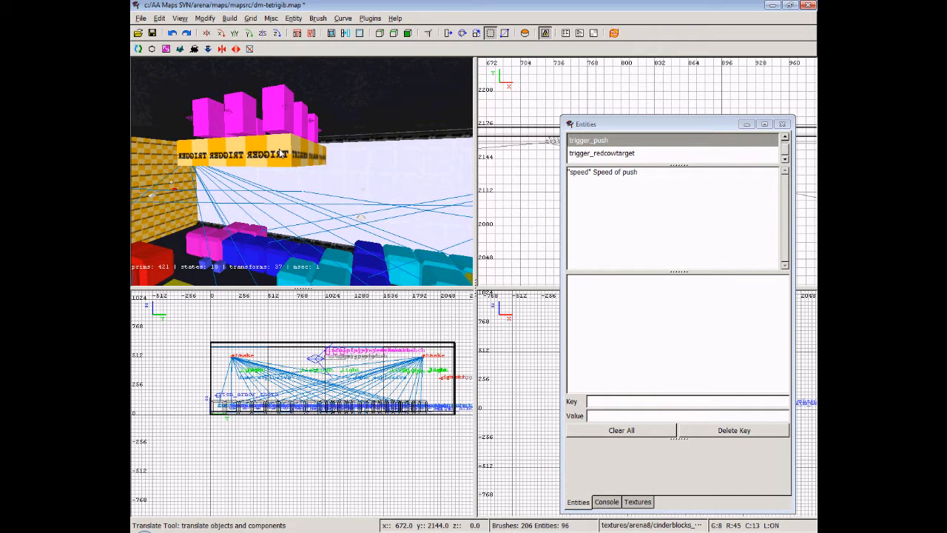